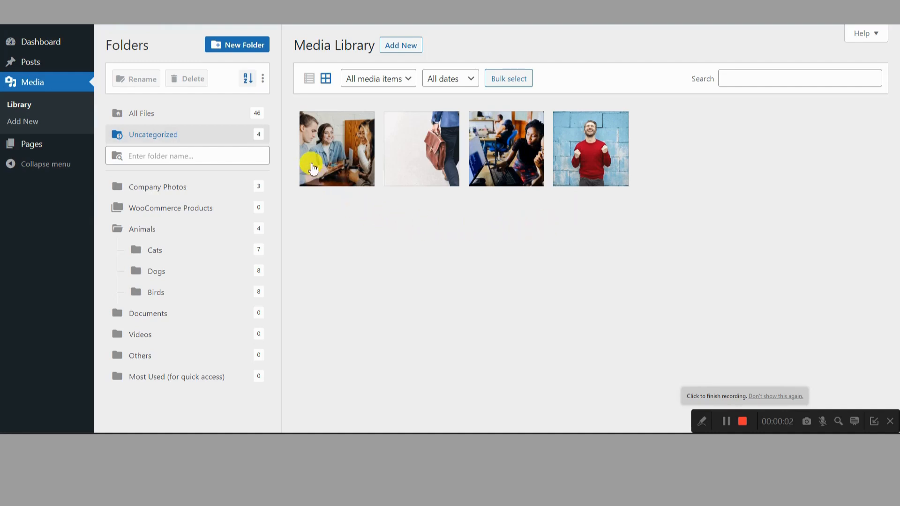
Navigate through Company Photos and WooCommerce Products into the Men folder
{"action": "left_click", "coordinate": [158, 187]}
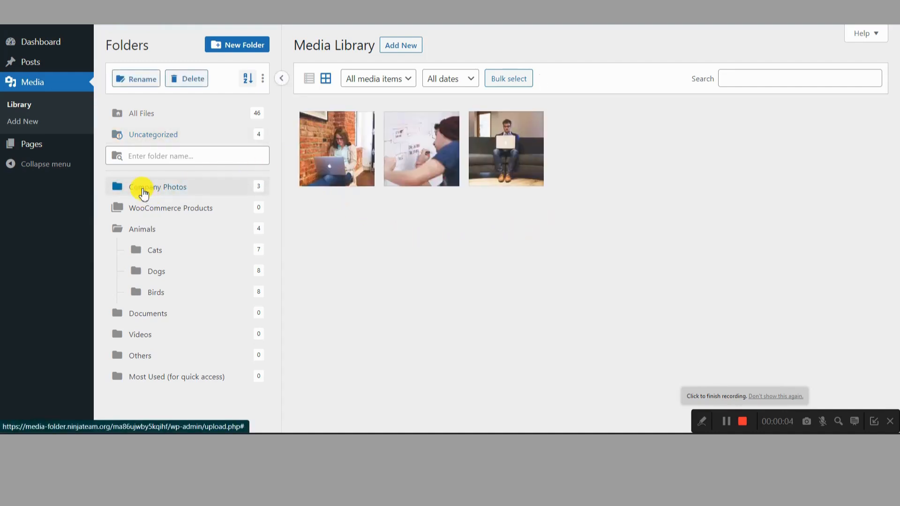
{"action": "left_click", "coordinate": [170, 208]}
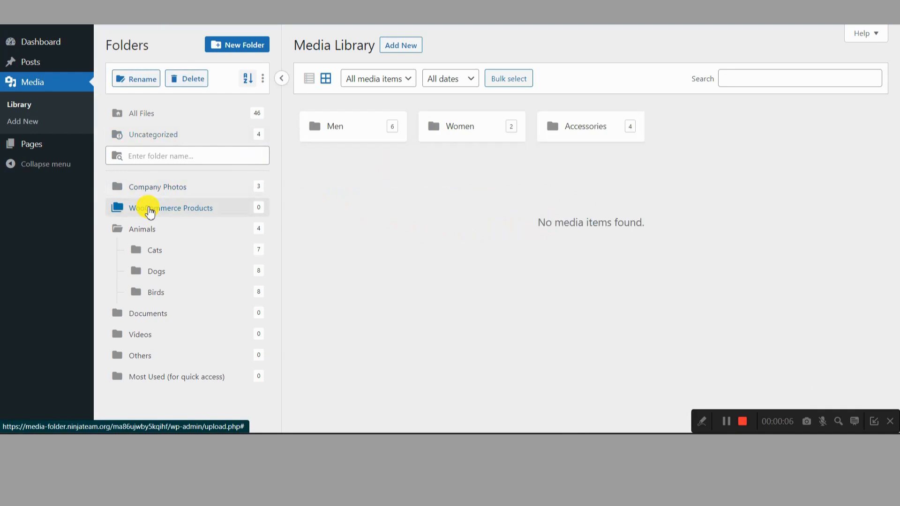
{"action": "left_click", "coordinate": [342, 126]}
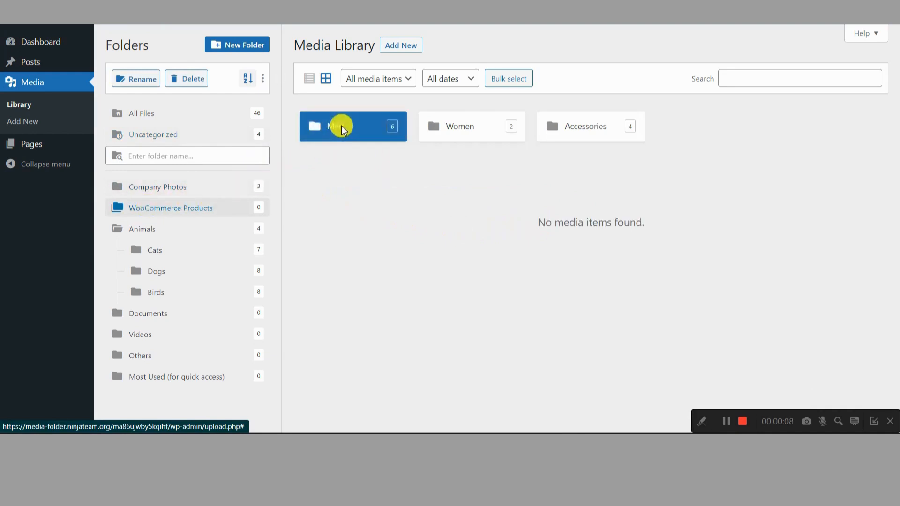
{"action": "left_click", "coordinate": [341, 125]}
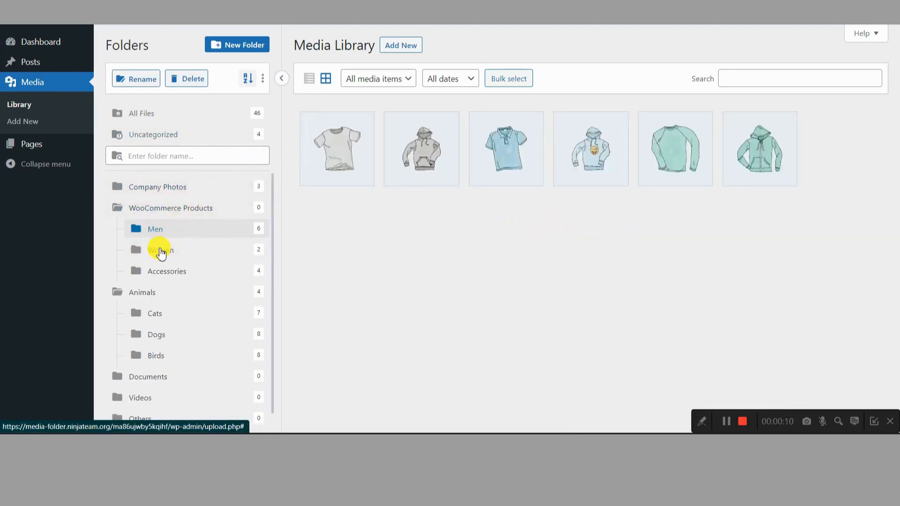
View the t-shirt image's attachment details, then close them
{"action": "left_click", "coordinate": [336, 148]}
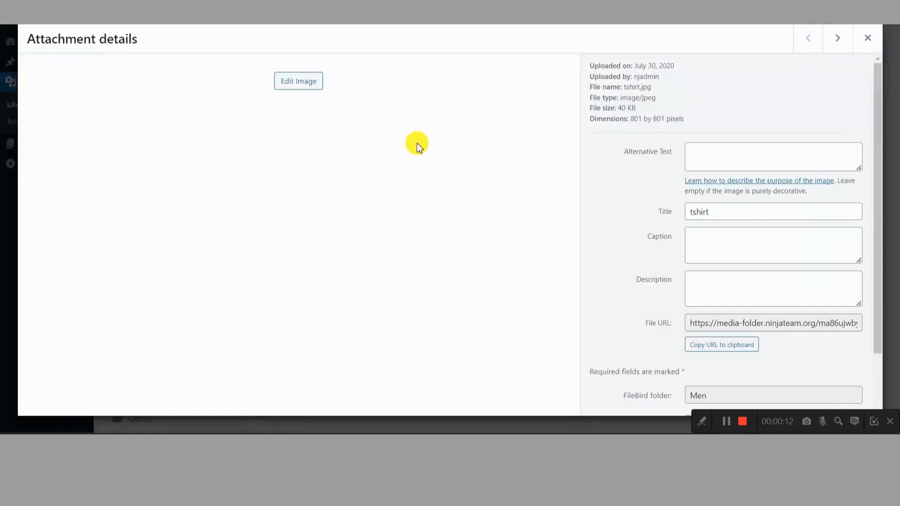
{"action": "left_click", "coordinate": [867, 38]}
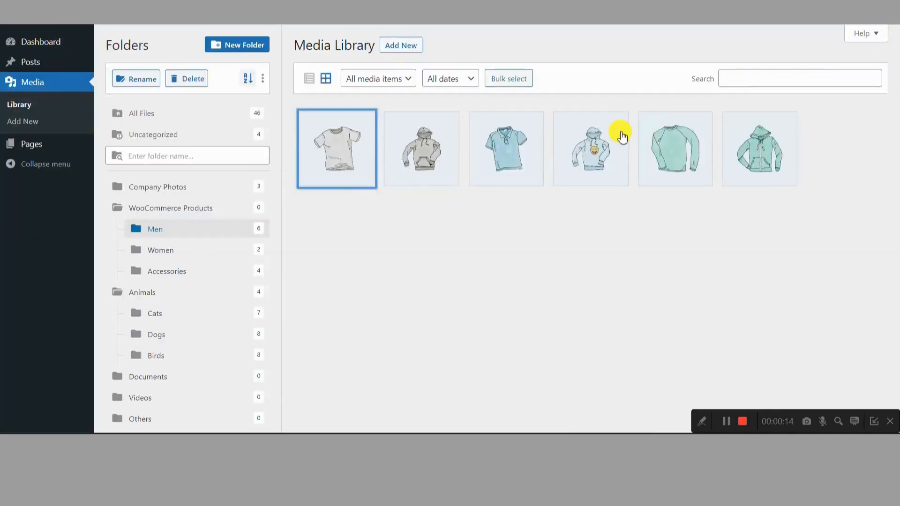
{"action": "left_click", "coordinate": [337, 148]}
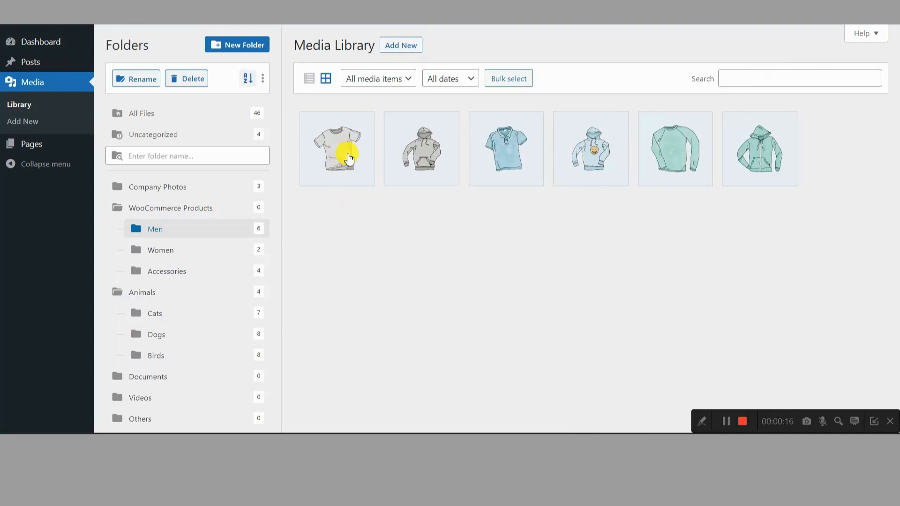
{"action": "left_click", "coordinate": [337, 148]}
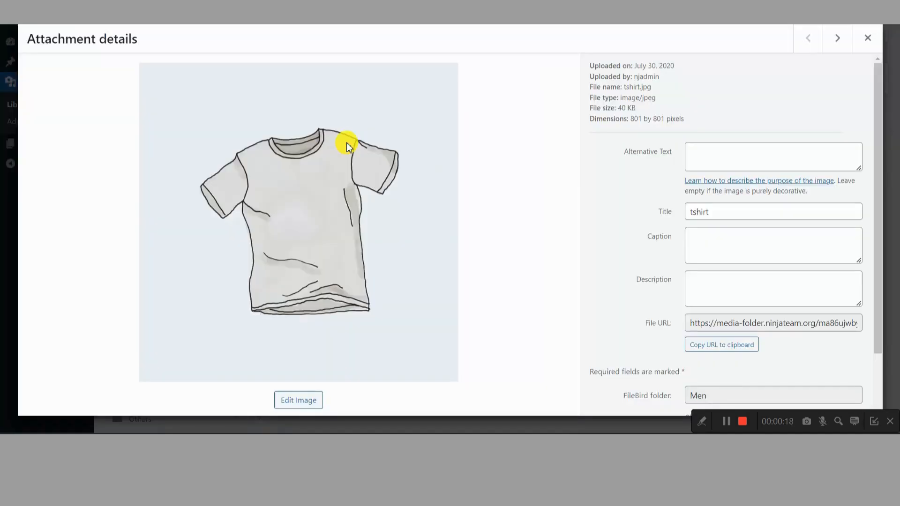
{"action": "mouse_move", "coordinate": [867, 39]}
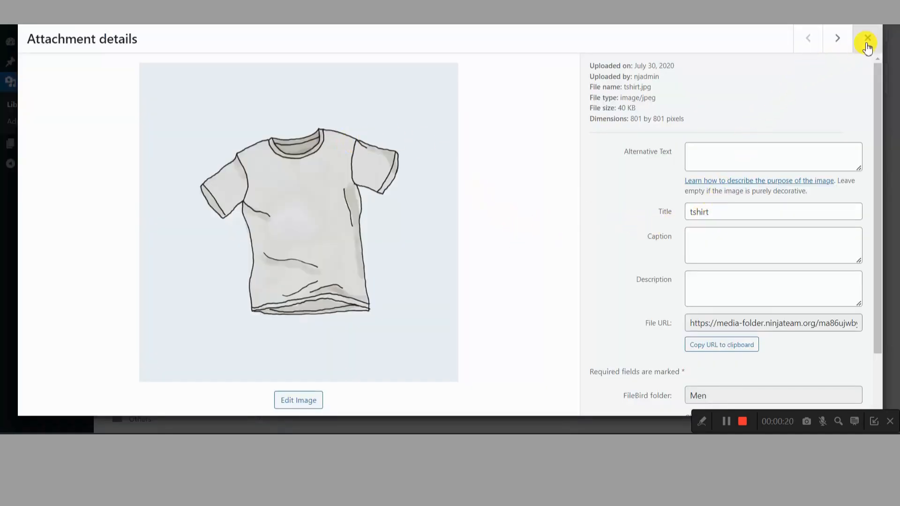
{"action": "left_click", "coordinate": [867, 38]}
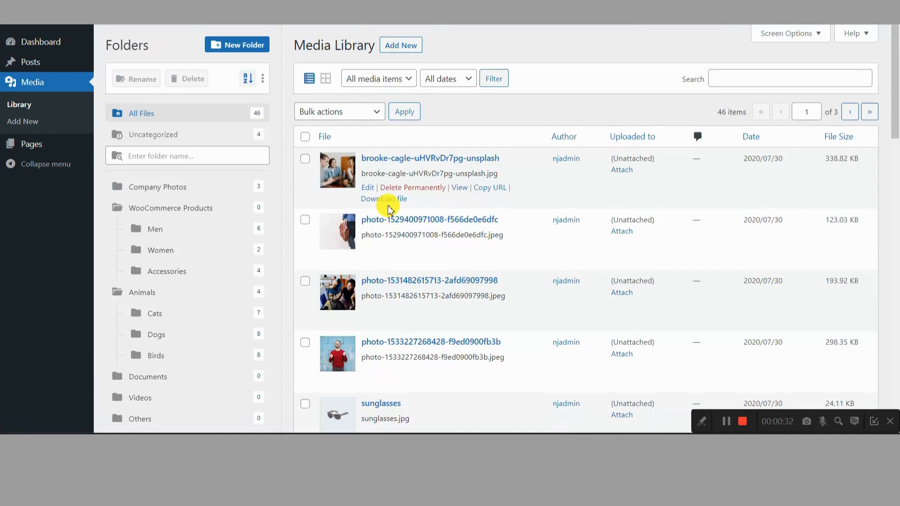
Display the Uncategorized folder's four photos in grid layout
{"action": "left_click", "coordinate": [325, 79]}
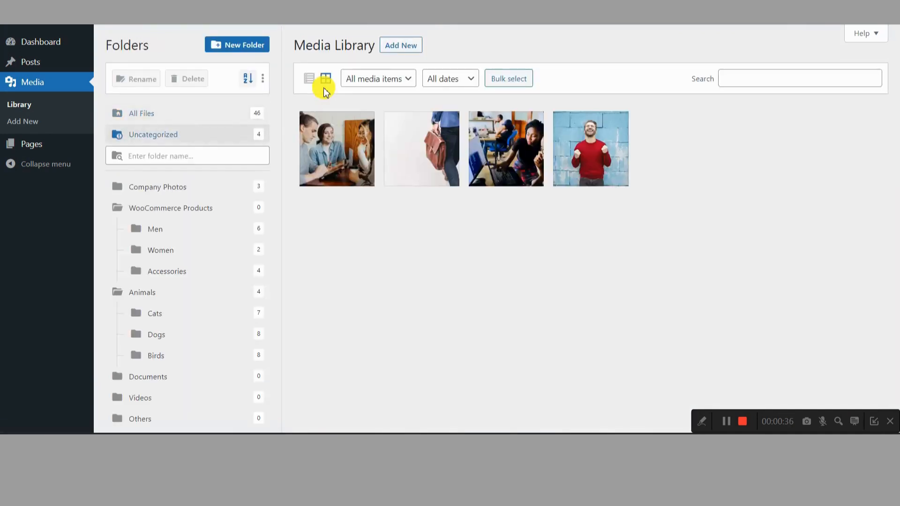
Bulk-select the group-at-table and briefcase photos, drag them onto Women, then exit selection
{"action": "left_click", "coordinate": [507, 78]}
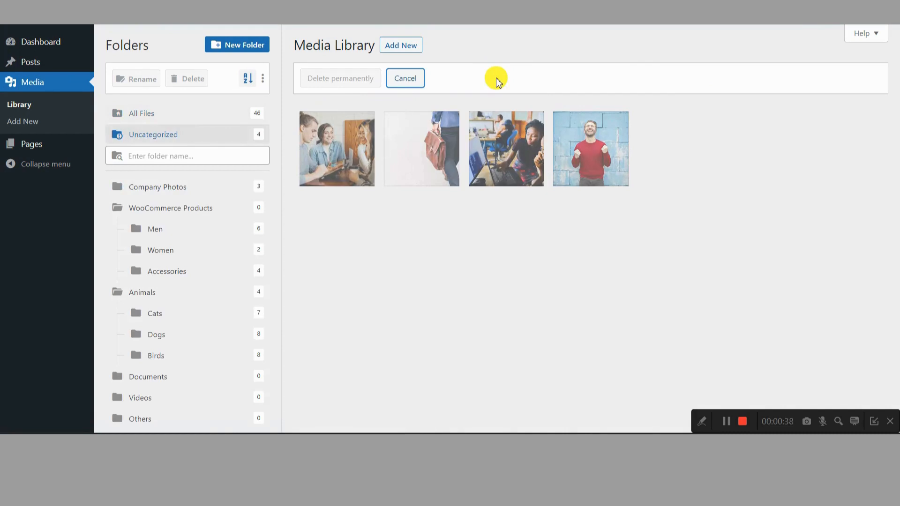
{"action": "left_click", "coordinate": [337, 148]}
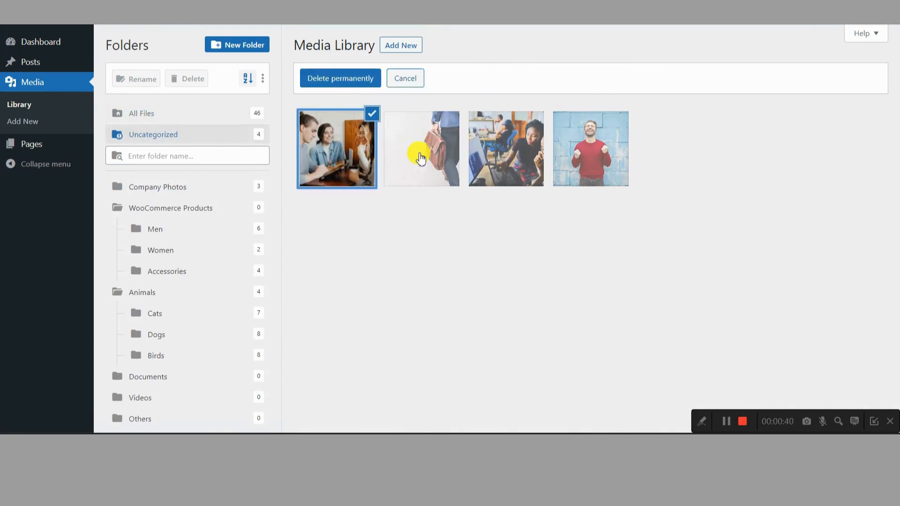
{"action": "left_click", "coordinate": [505, 148]}
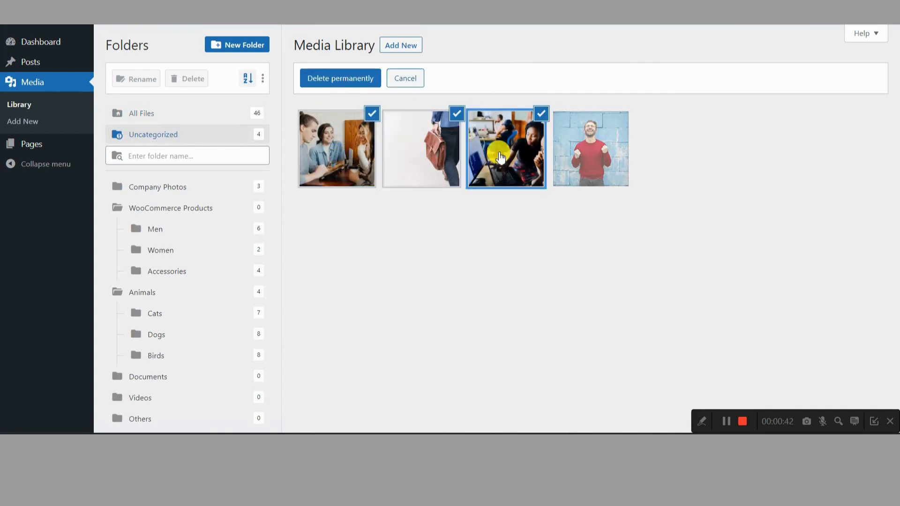
{"action": "left_click", "coordinate": [505, 148]}
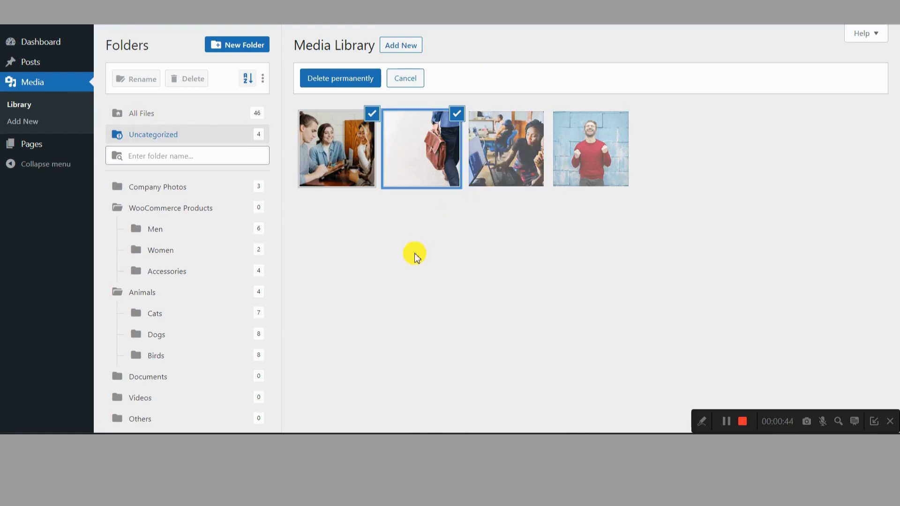
{"action": "mouse_move", "coordinate": [337, 154]}
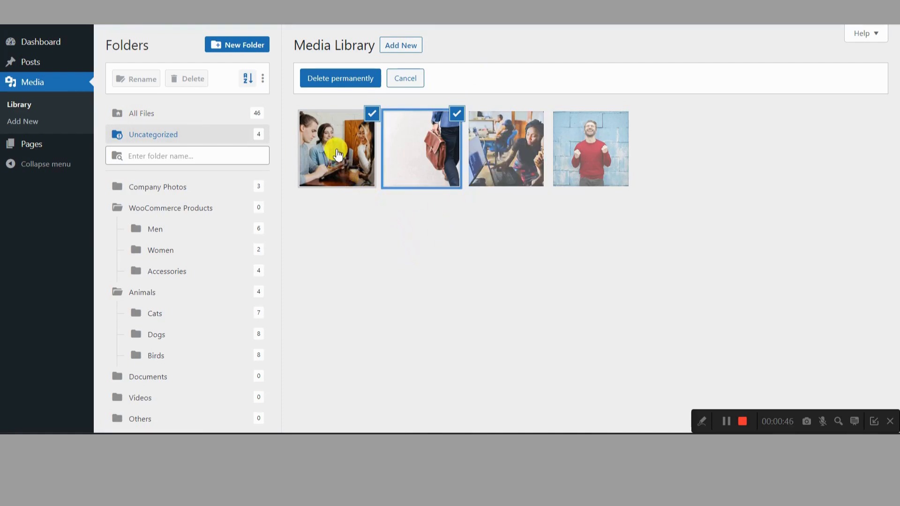
{"action": "left_click_drag", "start_coordinate": [338, 154], "coordinate": [309, 208]}
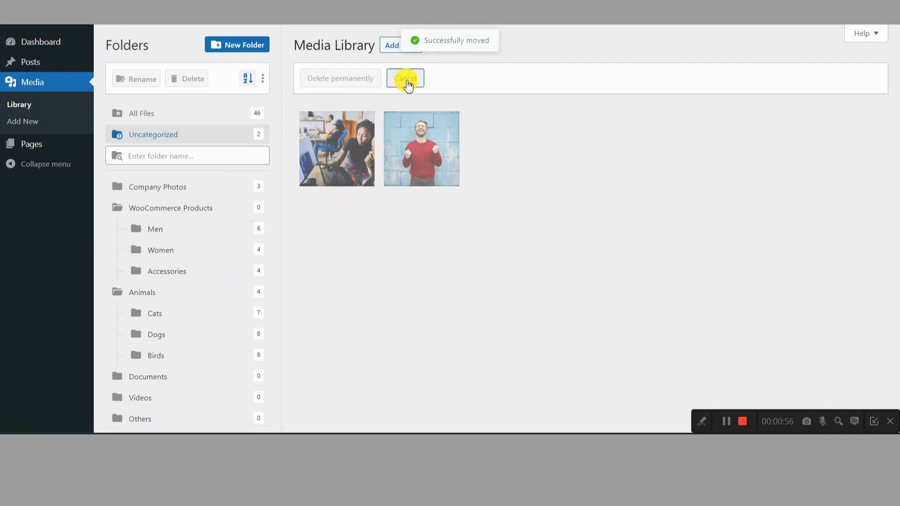
{"action": "left_click", "coordinate": [404, 79]}
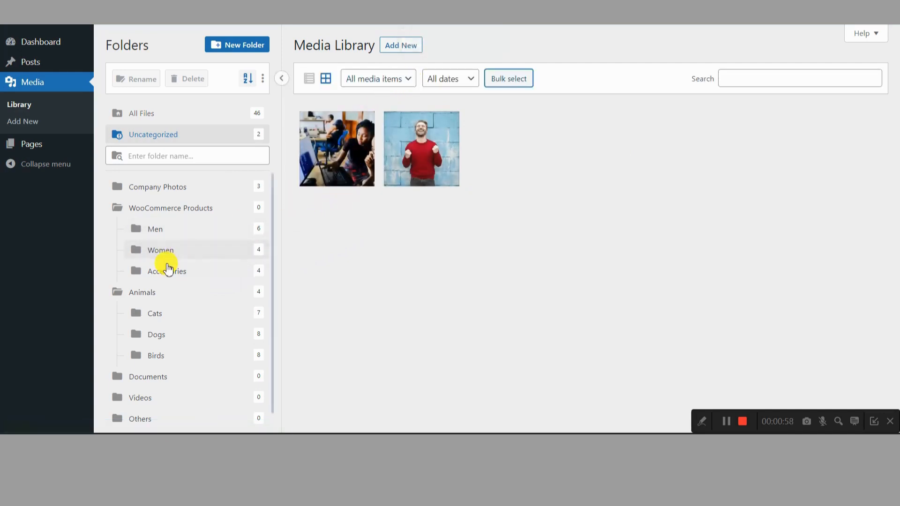
Search for 'women' to open the Women folder, then show All Files (46 items)
{"action": "left_click", "coordinate": [187, 155]}
{"action": "type", "text": "women"}
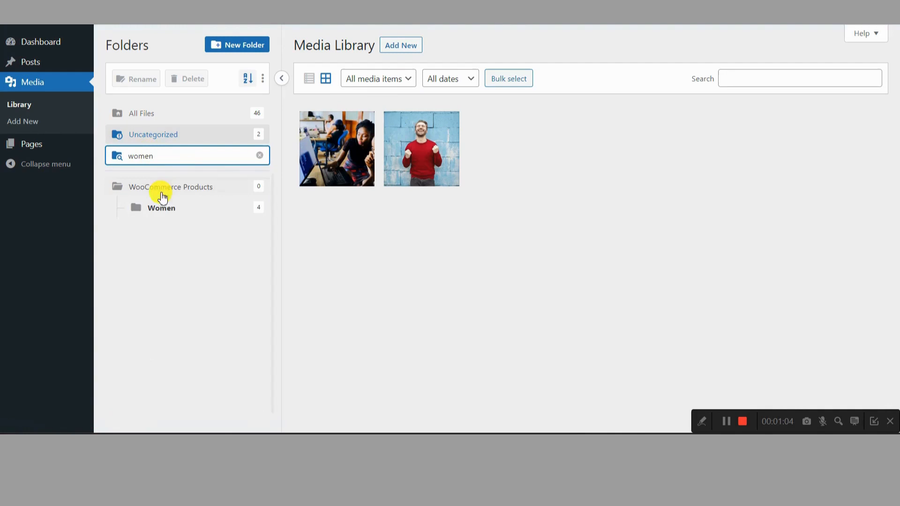
{"action": "left_click", "coordinate": [161, 207]}
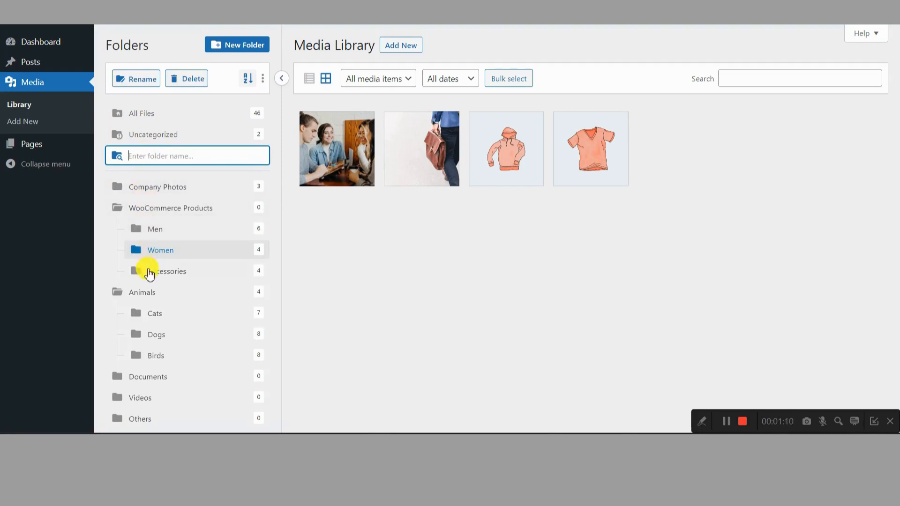
{"action": "mouse_move", "coordinate": [171, 214]}
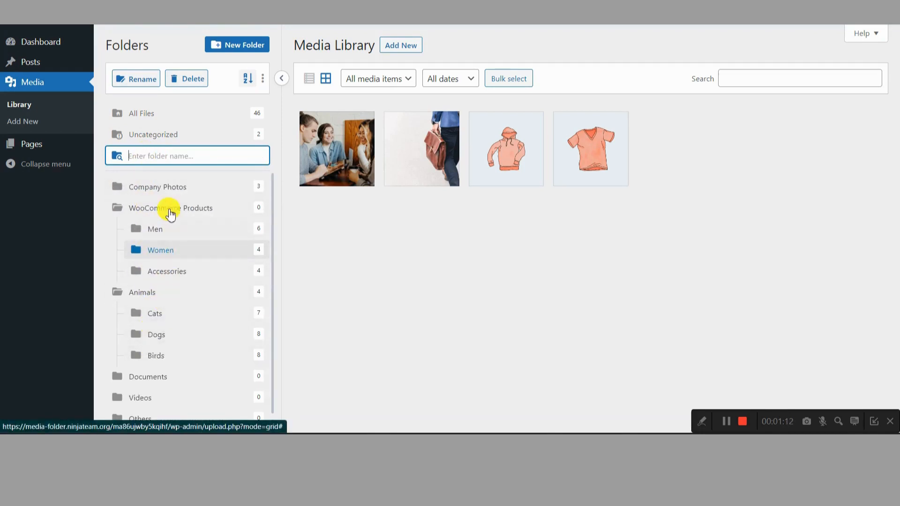
{"action": "left_click", "coordinate": [141, 113]}
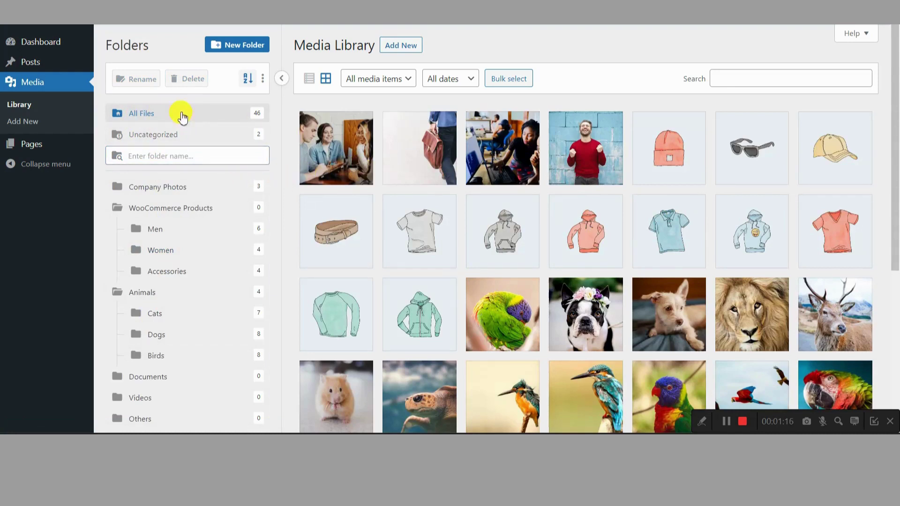
Create and save a new top-level folder named 'Marketing'
{"action": "left_click", "coordinate": [236, 44]}
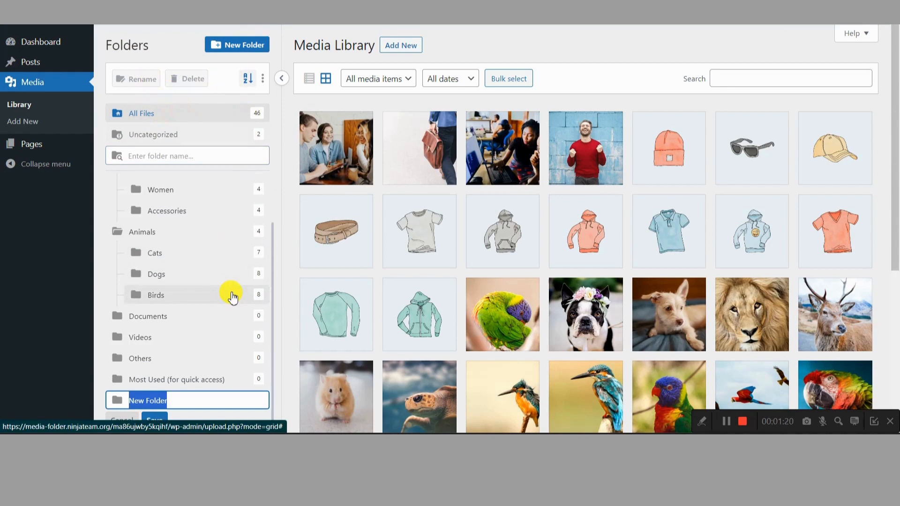
{"action": "type", "text": "Ma"}
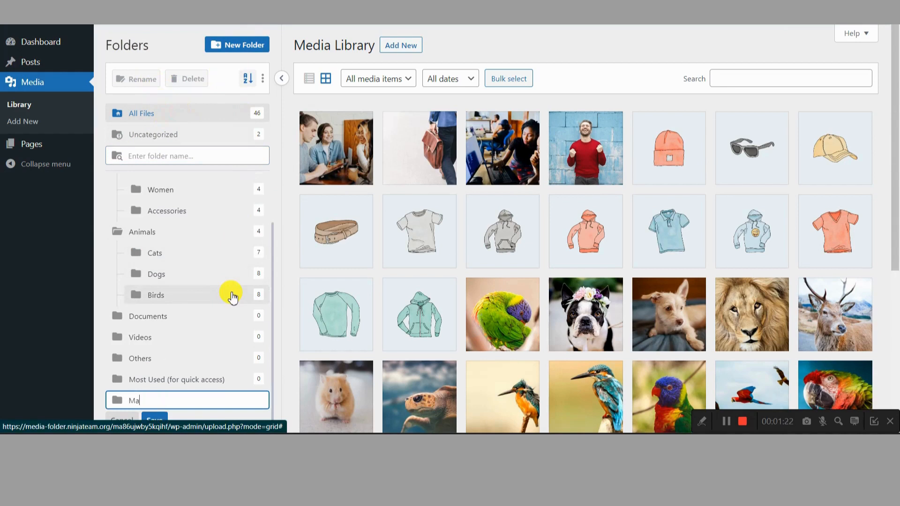
{"action": "type", "text": "rketing"}
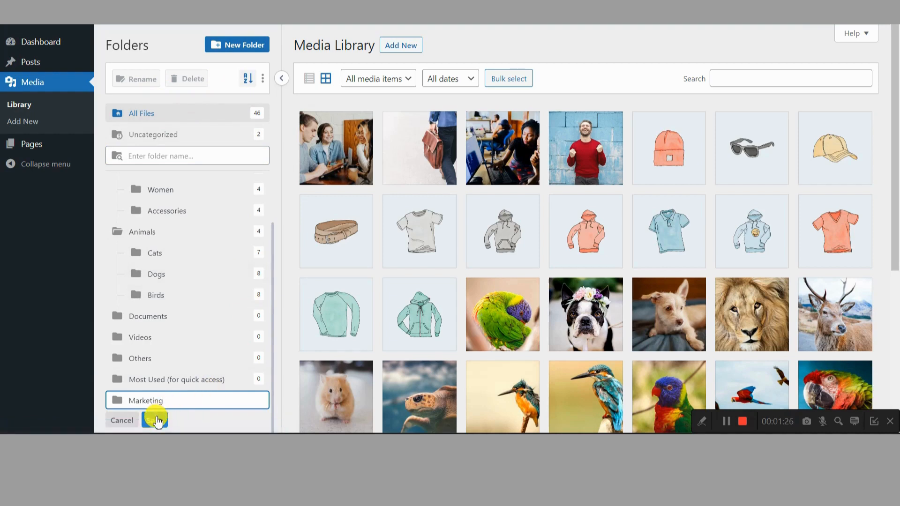
{"action": "left_click", "coordinate": [154, 419]}
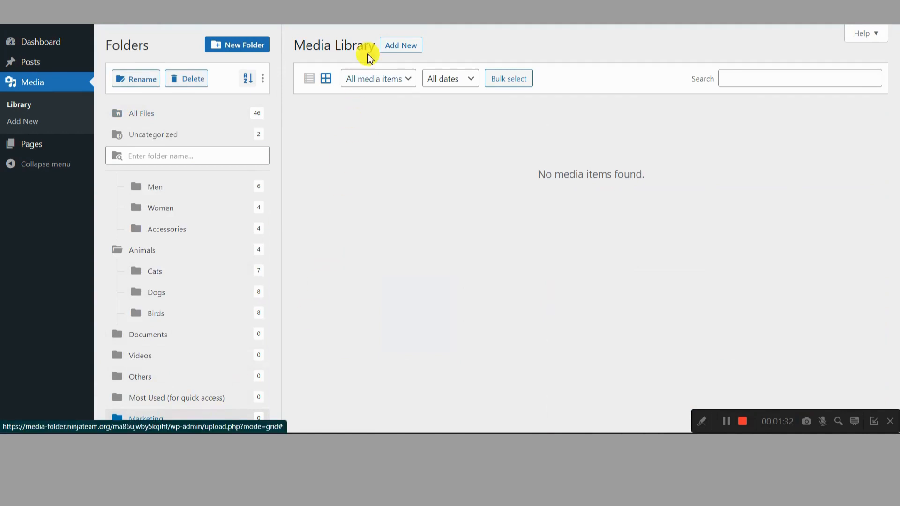
Create a subfolder named 'Ads' inside Marketing
{"action": "left_click", "coordinate": [401, 44]}
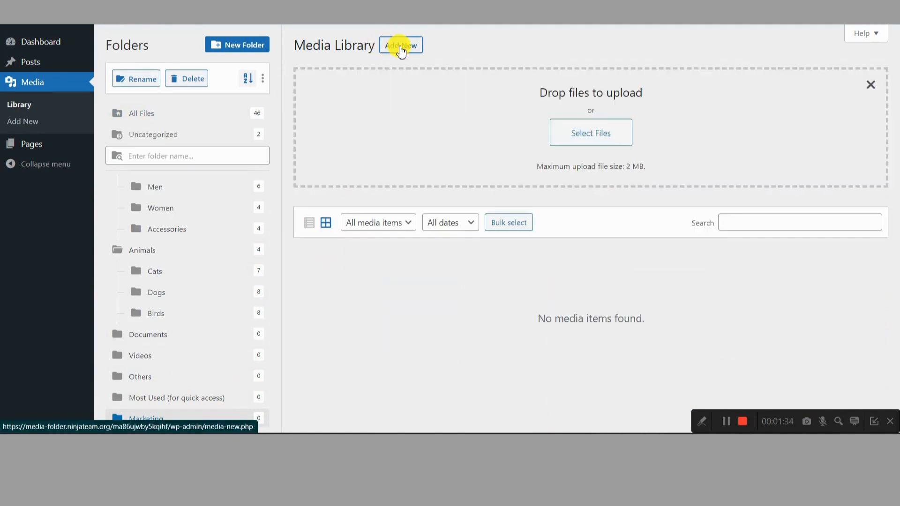
{"action": "mouse_move", "coordinate": [168, 418]}
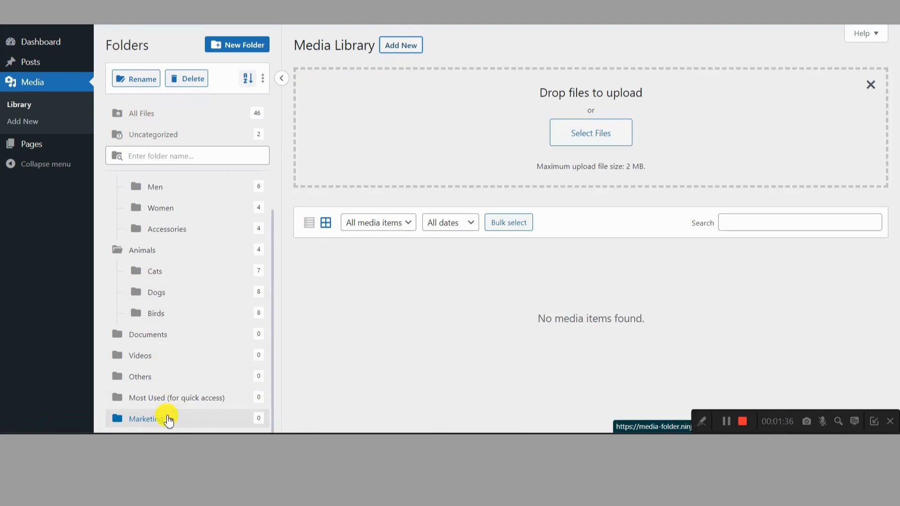
{"action": "scroll", "scroll_direction": "down", "scroll_amount": 3}
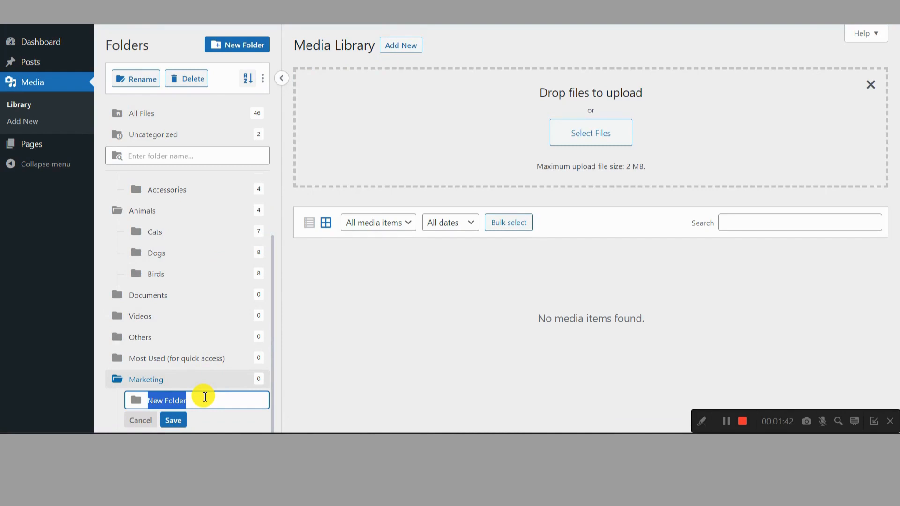
{"action": "type", "text": "D"}
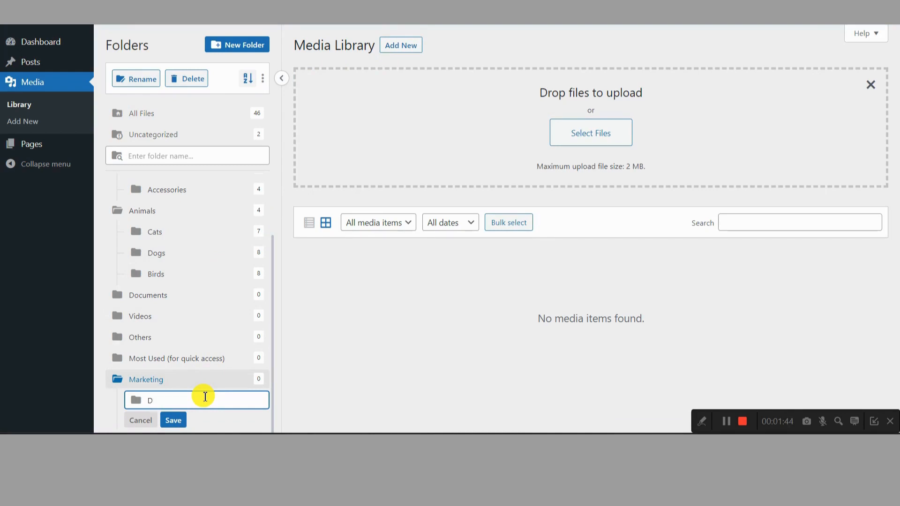
{"action": "type", "text": "Ads"}
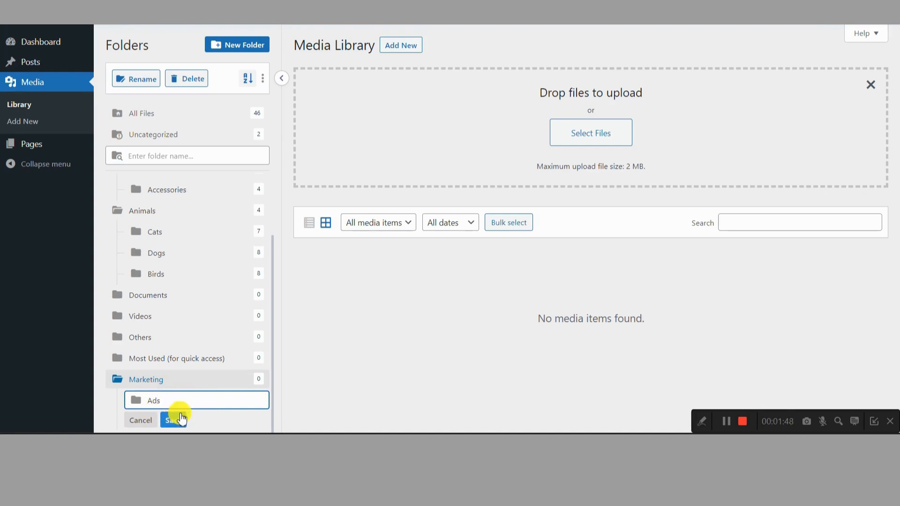
{"action": "left_click", "coordinate": [169, 419]}
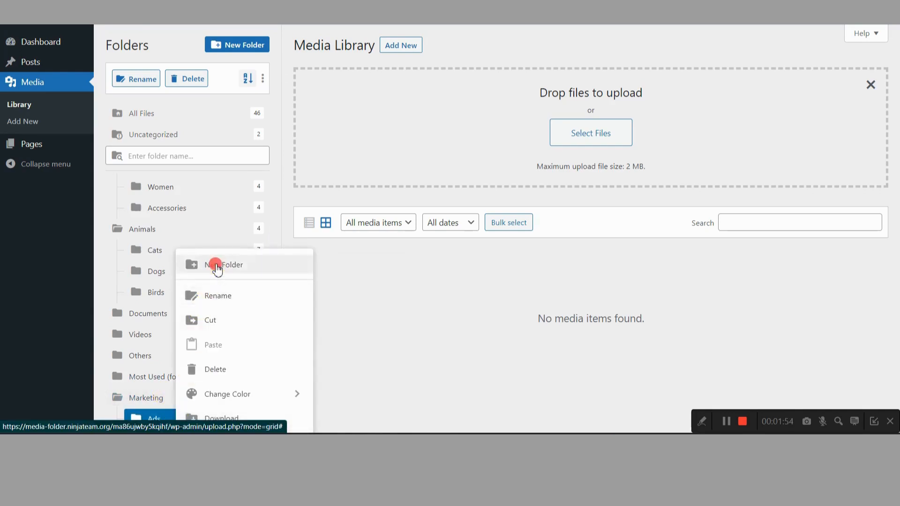
Create a subfolder named 'adset' inside Ads
{"action": "left_click", "coordinate": [225, 264]}
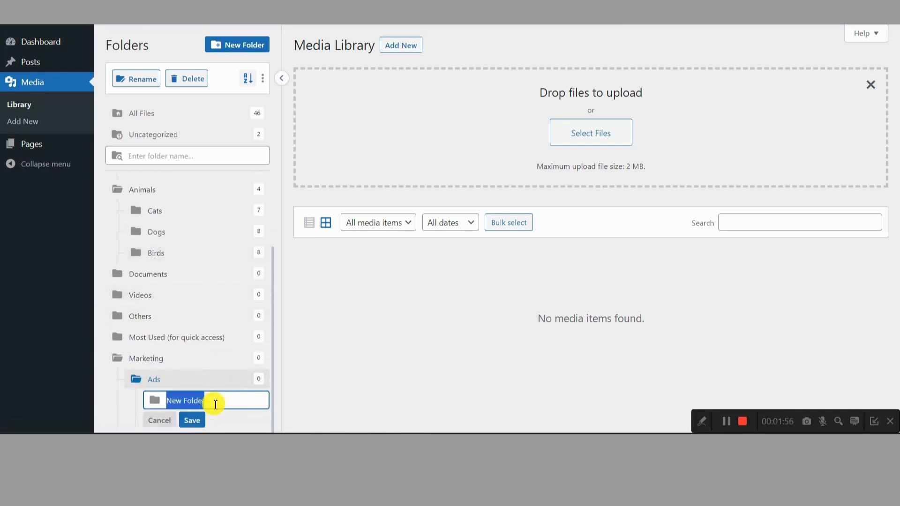
{"action": "type", "text": "adset"}
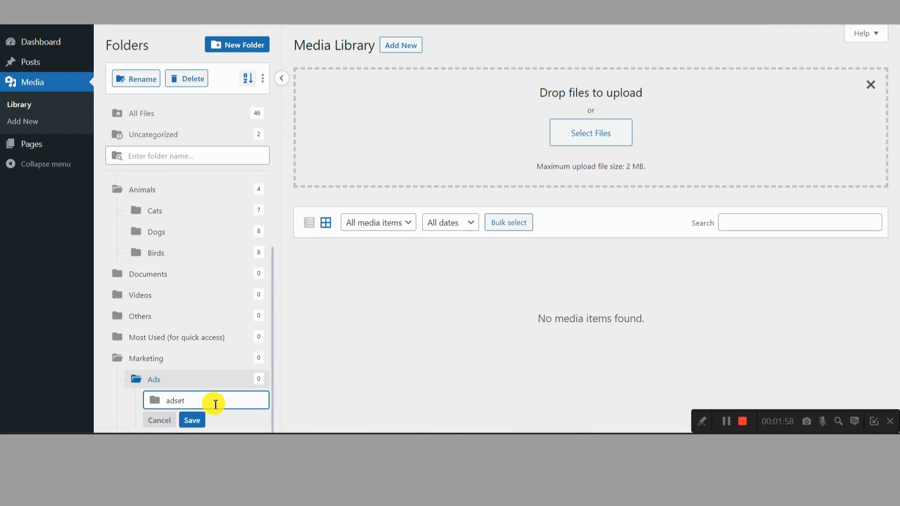
{"action": "left_click", "coordinate": [192, 419]}
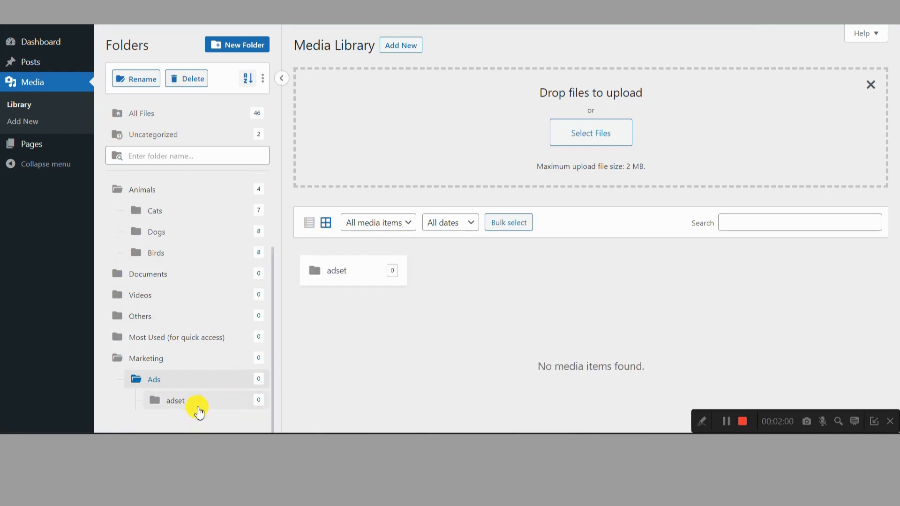
{"action": "mouse_move", "coordinate": [220, 406]}
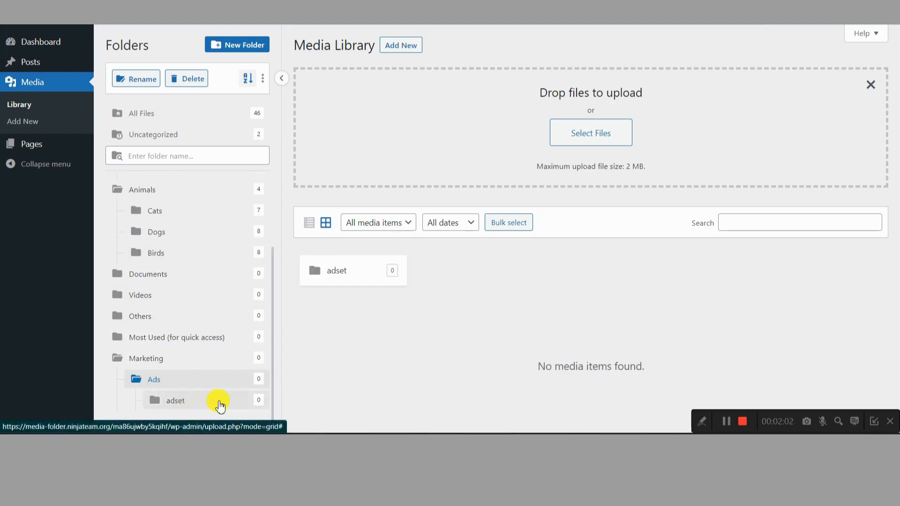
Open the Women folder and start bulk-selecting the hoodie and t-shirt images
{"action": "scroll", "scroll_direction": "up", "scroll_amount": 3}
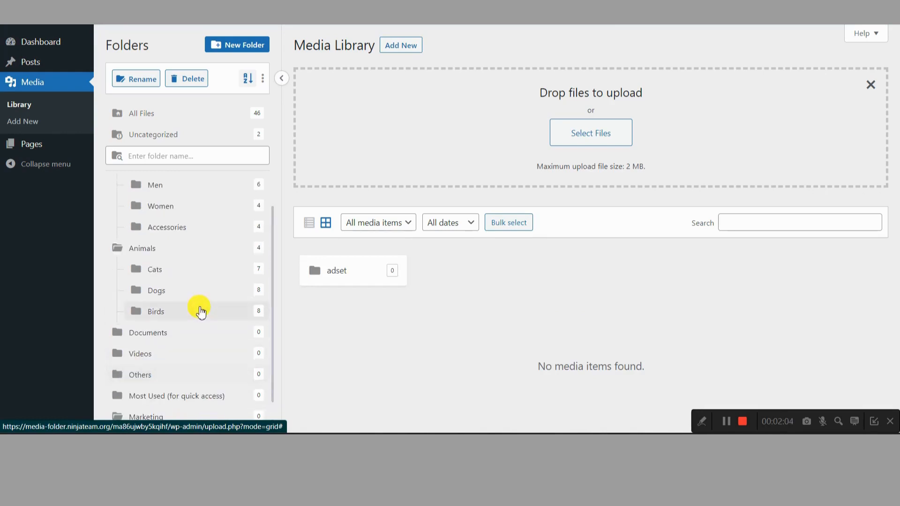
{"action": "scroll", "scroll_direction": "up", "scroll_amount": 3}
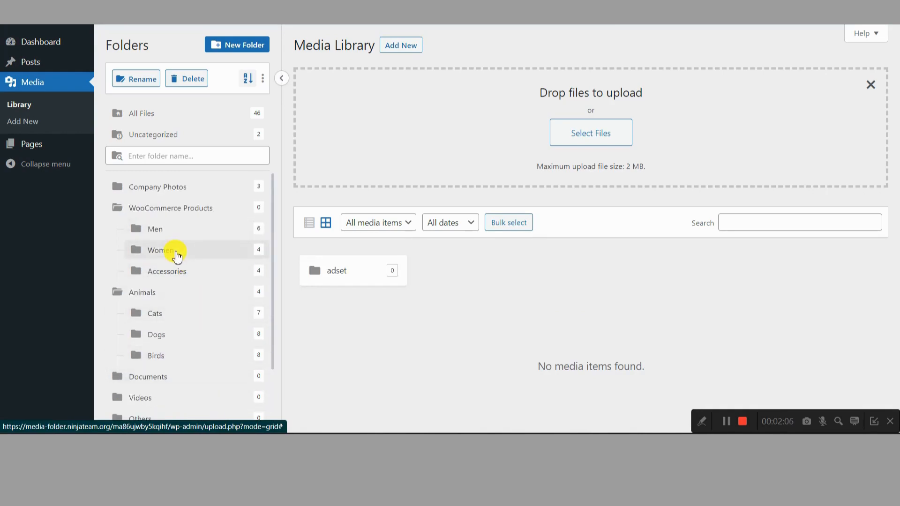
{"action": "left_click", "coordinate": [161, 249]}
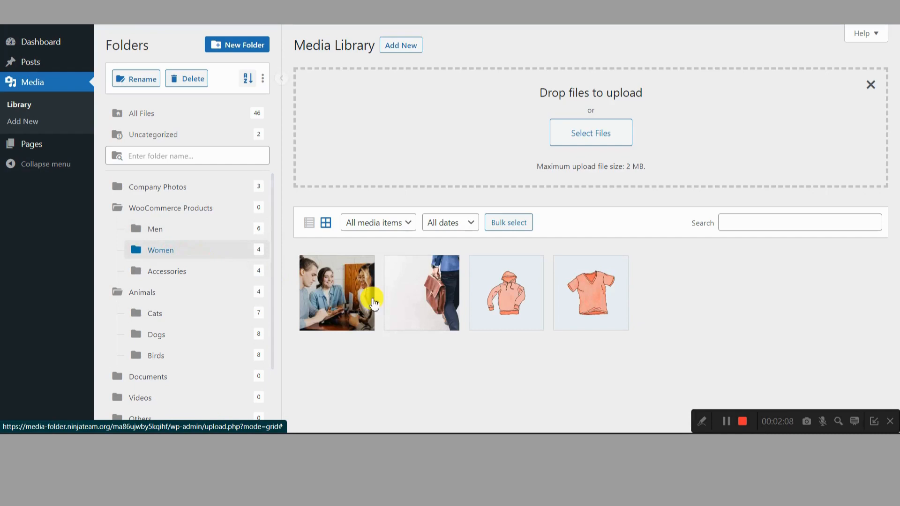
{"action": "left_click", "coordinate": [507, 222]}
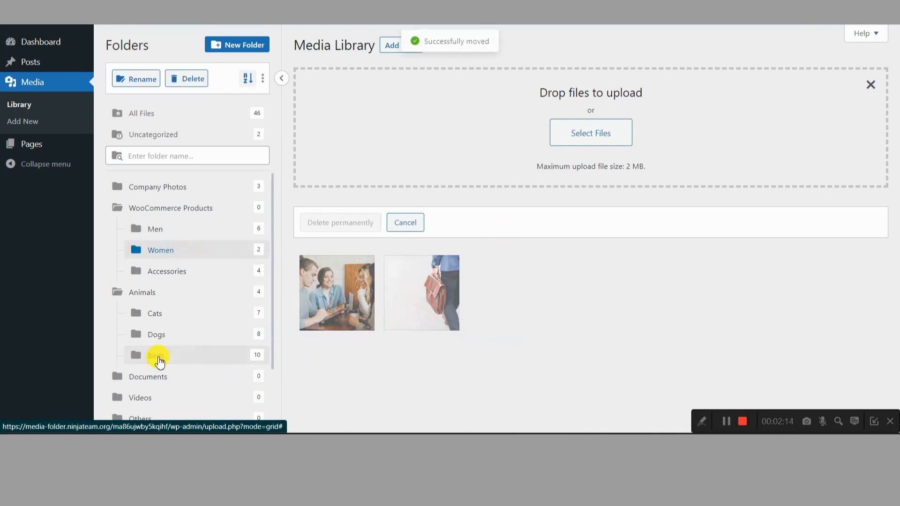
{"action": "mouse_move", "coordinate": [176, 314]}
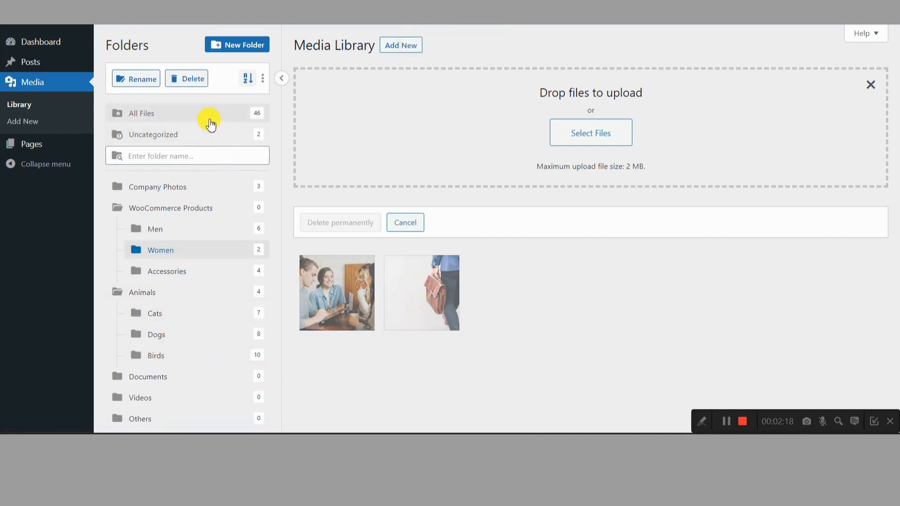
{"action": "mouse_move", "coordinate": [133, 83]}
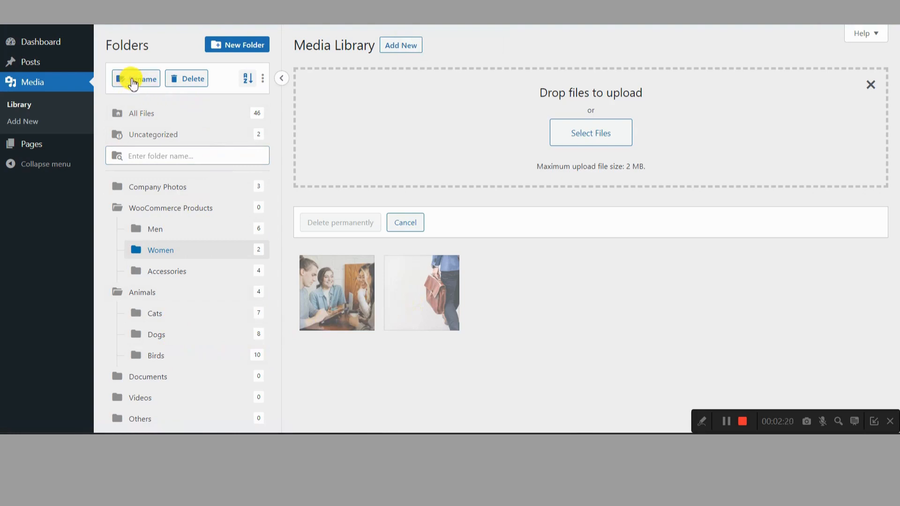
Append '1' to folder names, renaming Women to Women1 and Men to Men1
{"action": "left_click", "coordinate": [141, 79]}
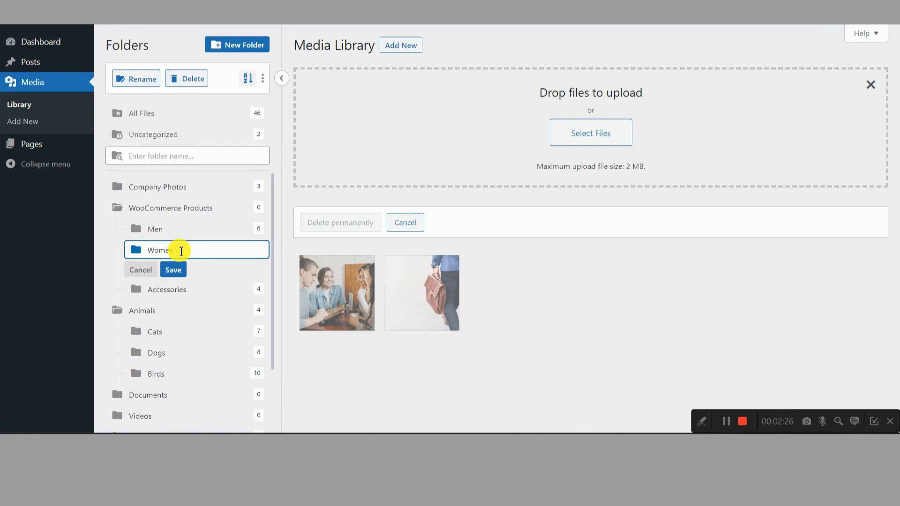
{"action": "left_click", "coordinate": [173, 270]}
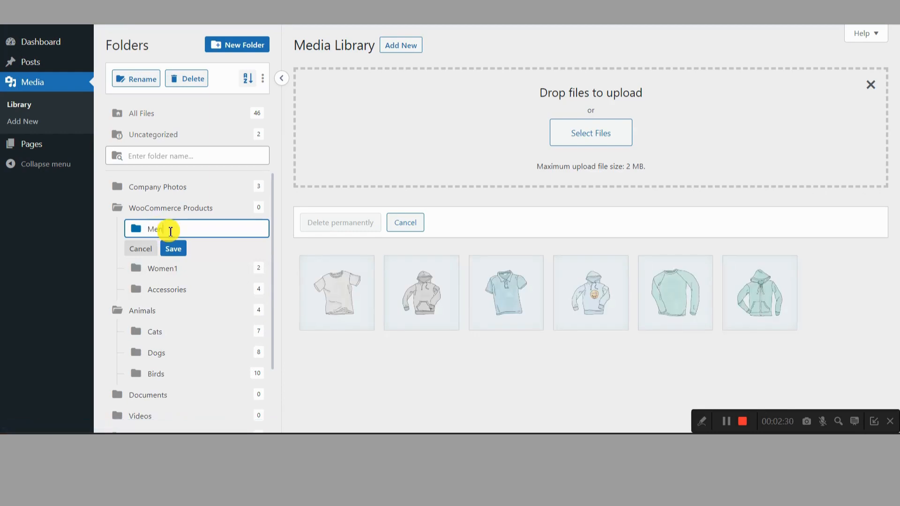
{"action": "type", "text": "1"}
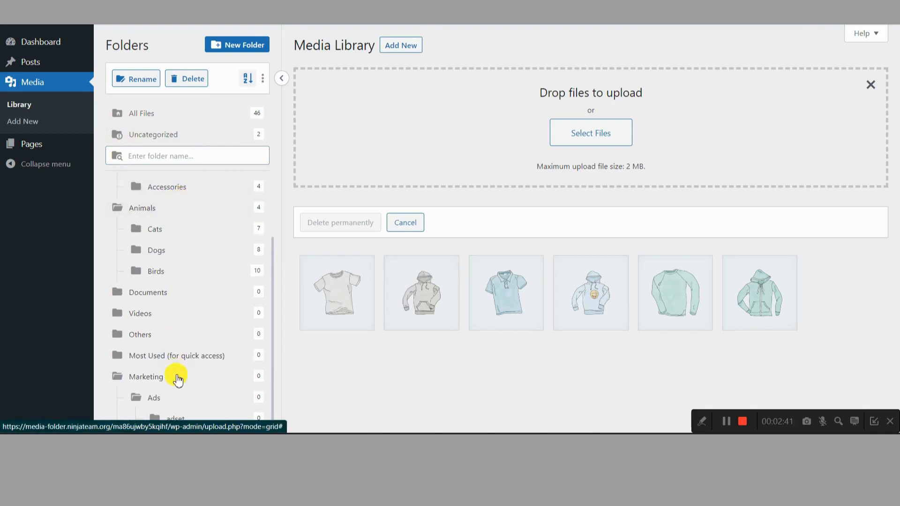
Change the Marketing folder's colour to orange-red
{"action": "left_click", "coordinate": [145, 376]}
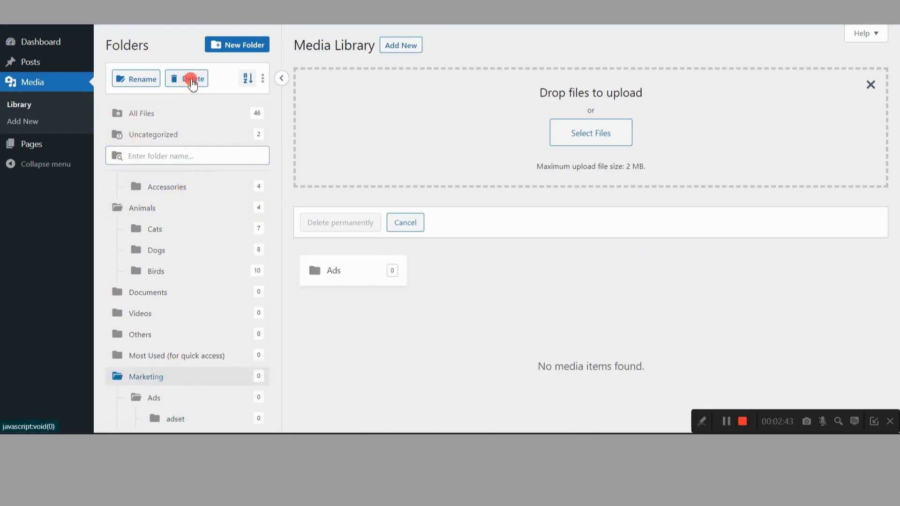
{"action": "left_click", "coordinate": [192, 79]}
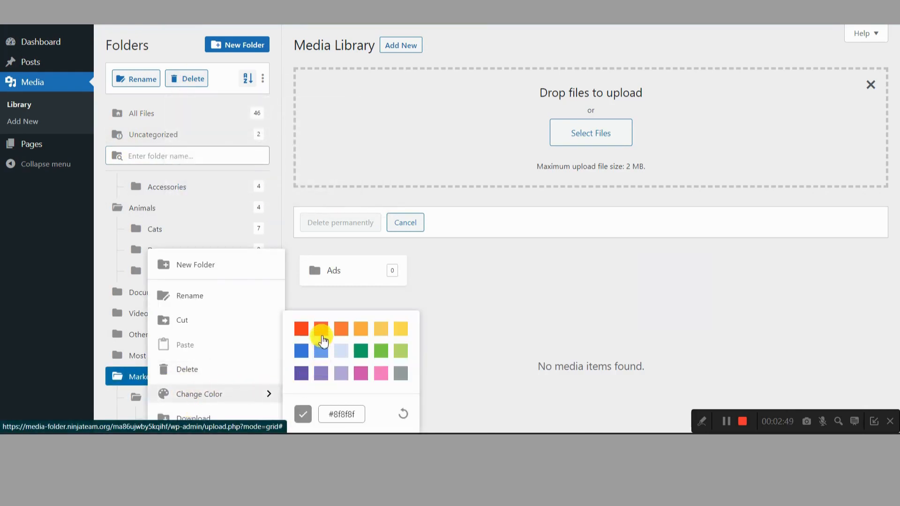
{"action": "left_click", "coordinate": [321, 328]}
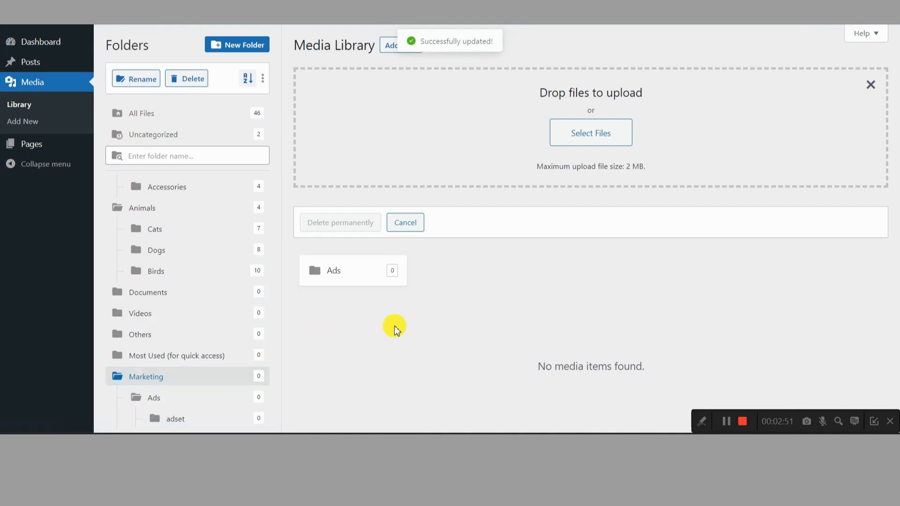
{"action": "mouse_move", "coordinate": [145, 376]}
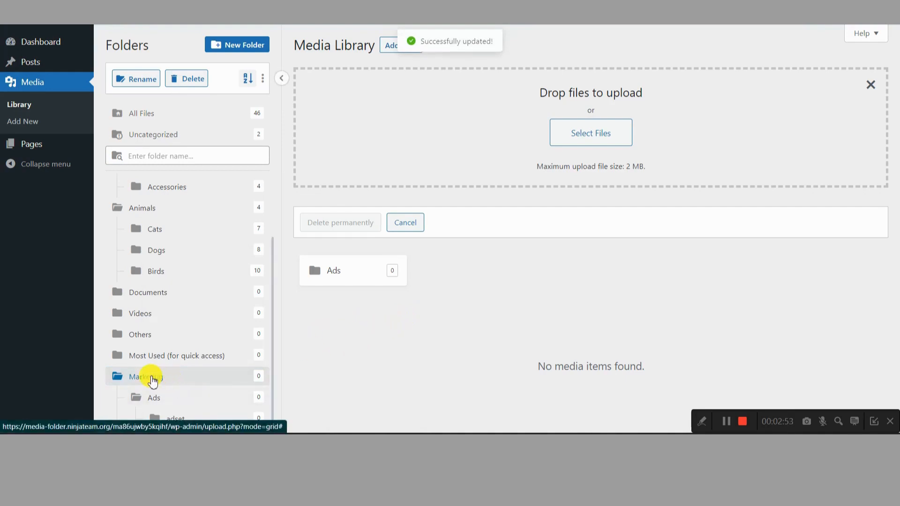
Delete Marketing with its subfolders, confirm, and return to All Files
{"action": "right_click", "coordinate": [143, 376]}
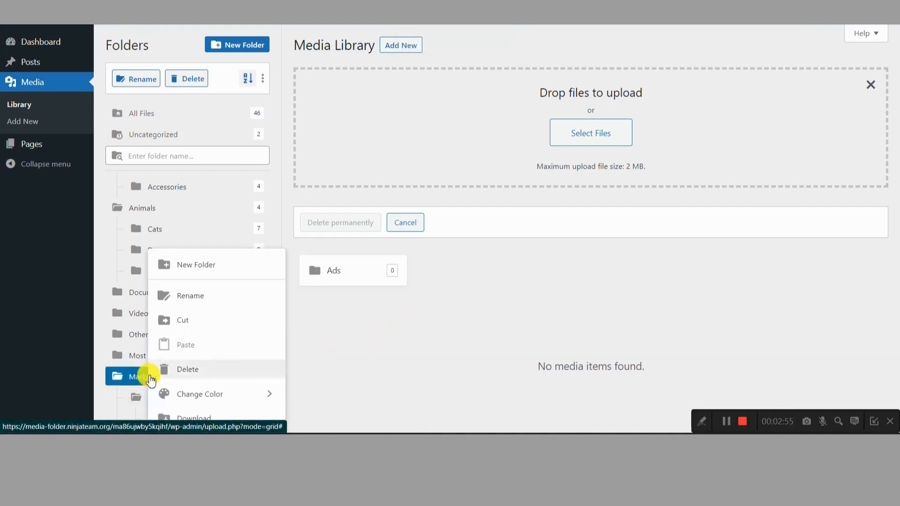
{"action": "mouse_move", "coordinate": [205, 417]}
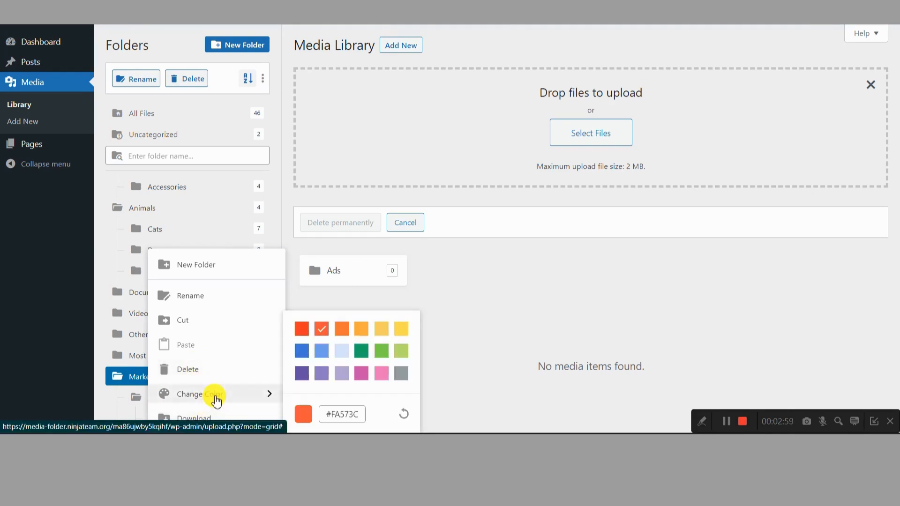
{"action": "mouse_move", "coordinate": [206, 364]}
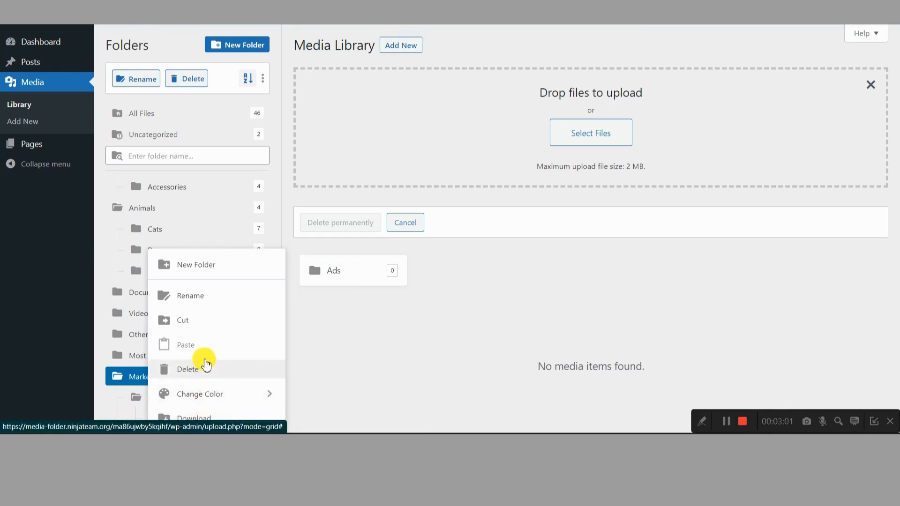
{"action": "left_click", "coordinate": [187, 369]}
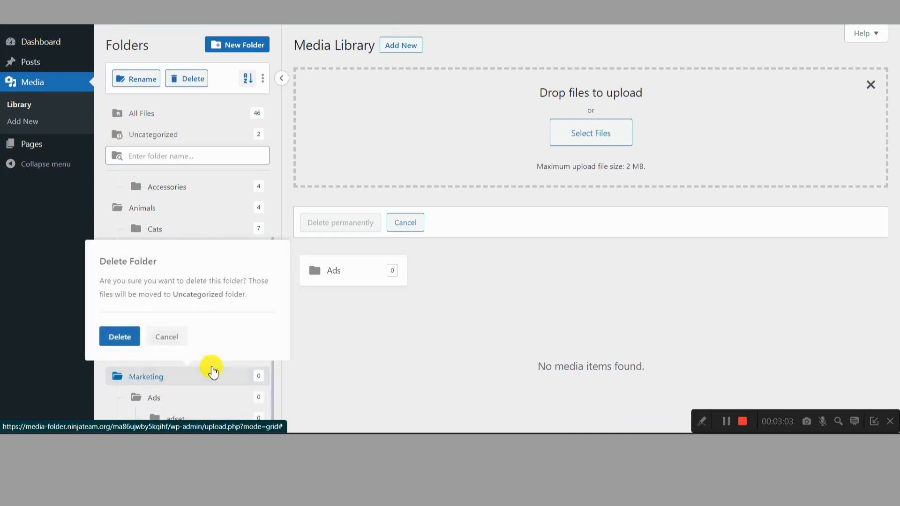
{"action": "left_click", "coordinate": [119, 337]}
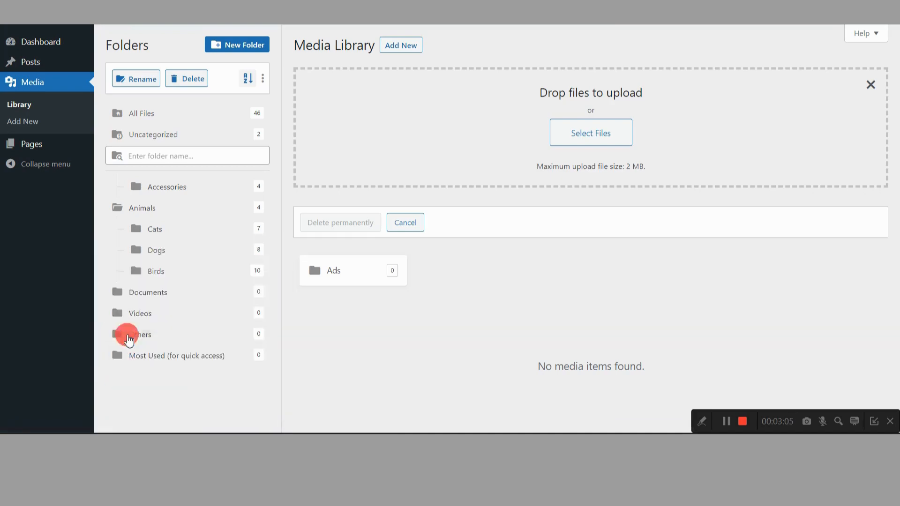
{"action": "left_click", "coordinate": [140, 113]}
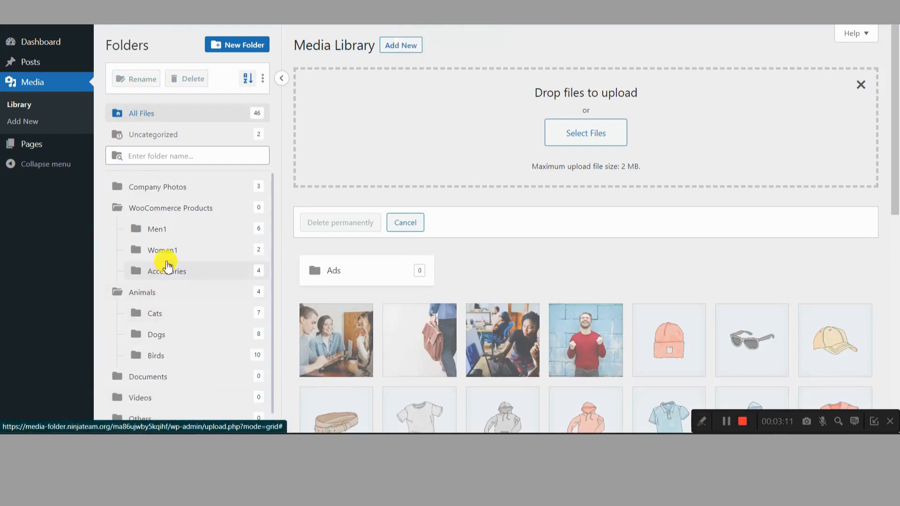
{"action": "mouse_move", "coordinate": [253, 79]}
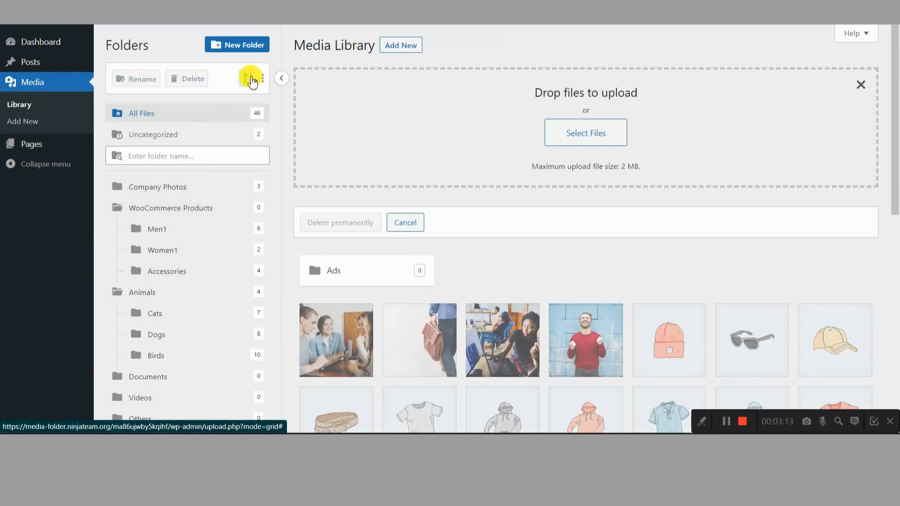
Open FileBird's sort options on the Sort Files tab showing By Name choices
{"action": "left_click", "coordinate": [247, 79]}
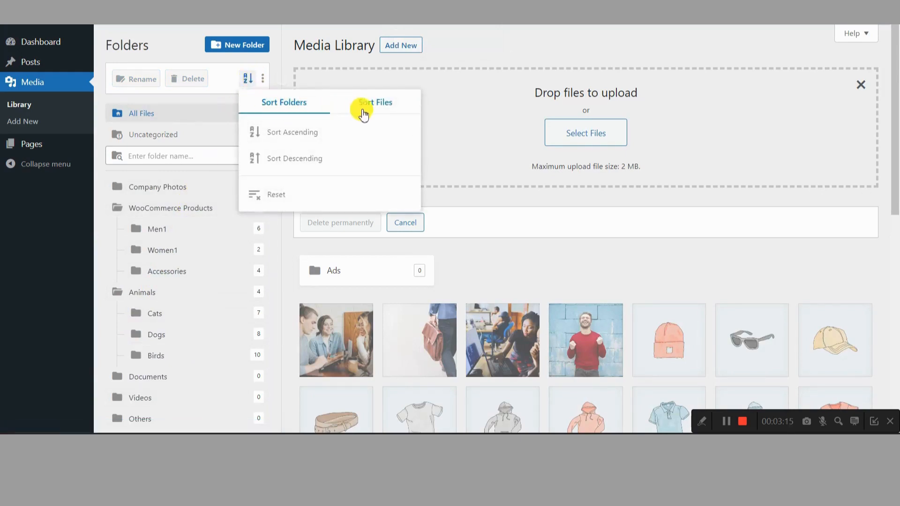
{"action": "left_click", "coordinate": [375, 102]}
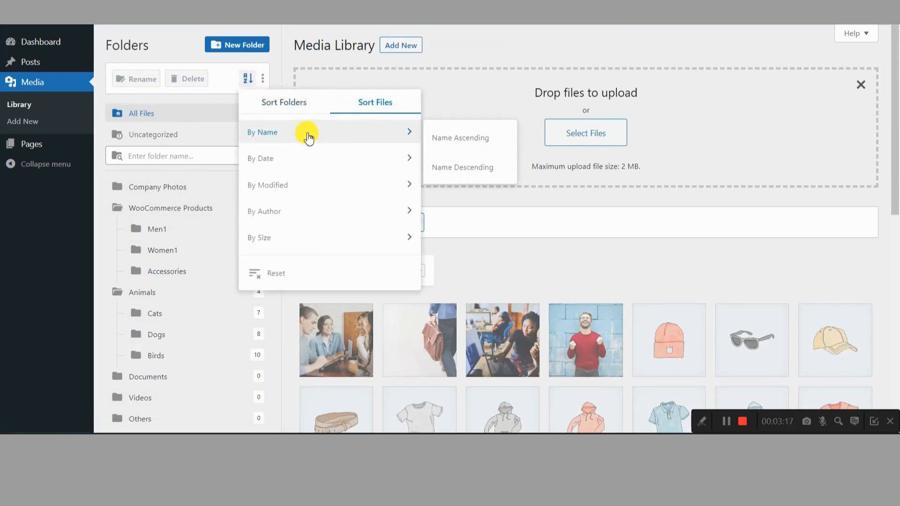